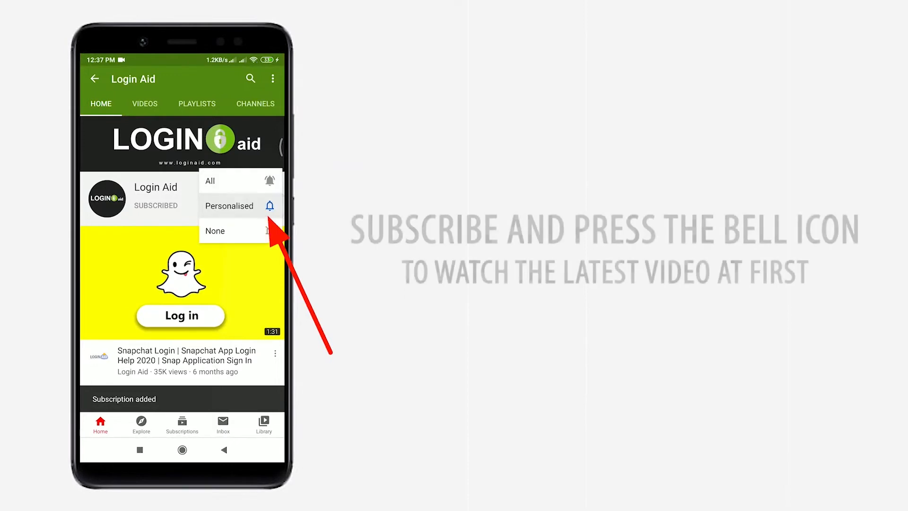
Turn on personalised notifications for the Login Aid channel via the bell icon
left_click(209, 181)
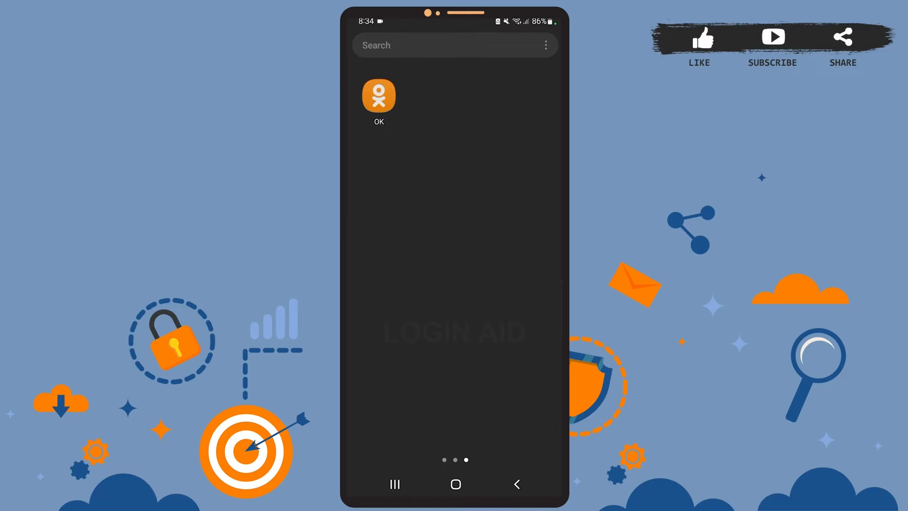
Launch OK from the home screen and open the News Feed hamburger menu
left_click(379, 95)
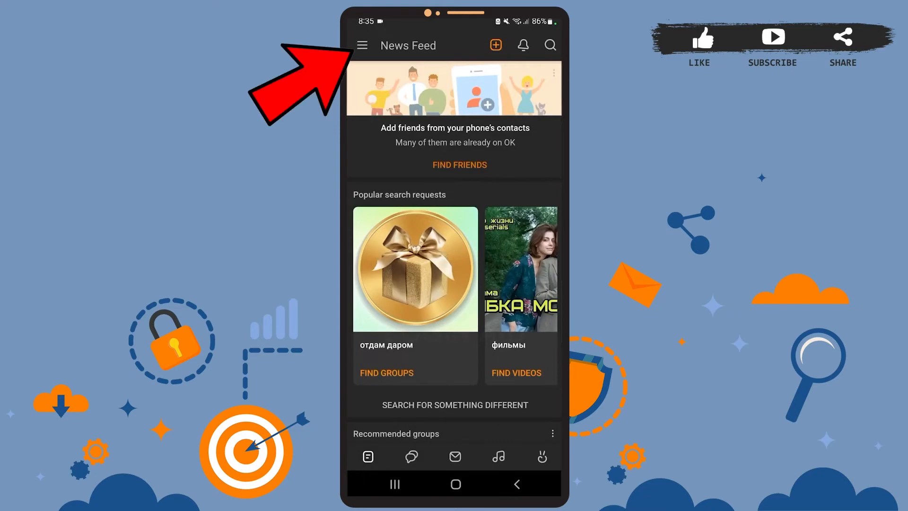
left_click(362, 46)
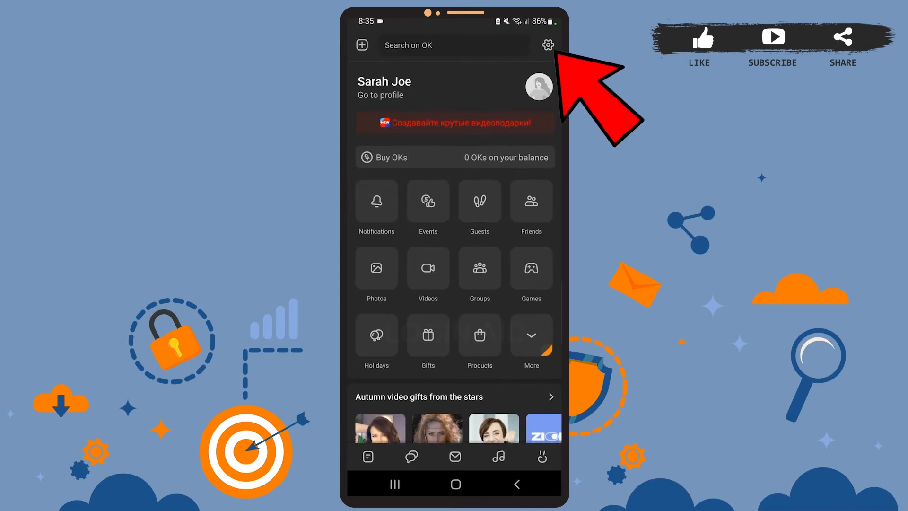
In OK Settings, pick Belarusian from the Change language list
left_click(547, 45)
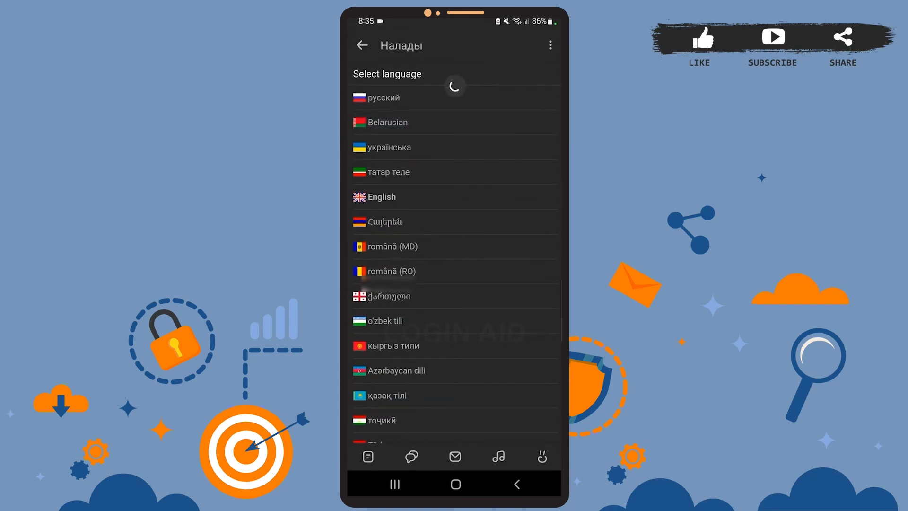
left_click(386, 122)
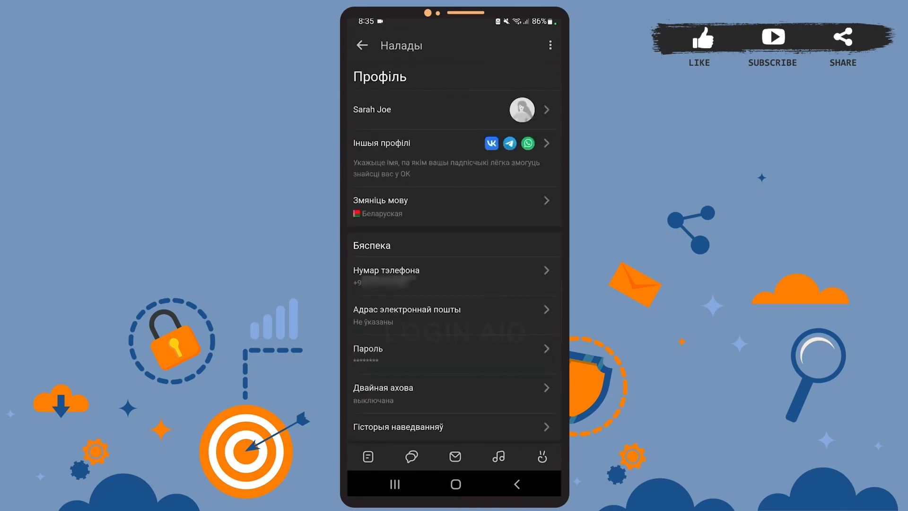